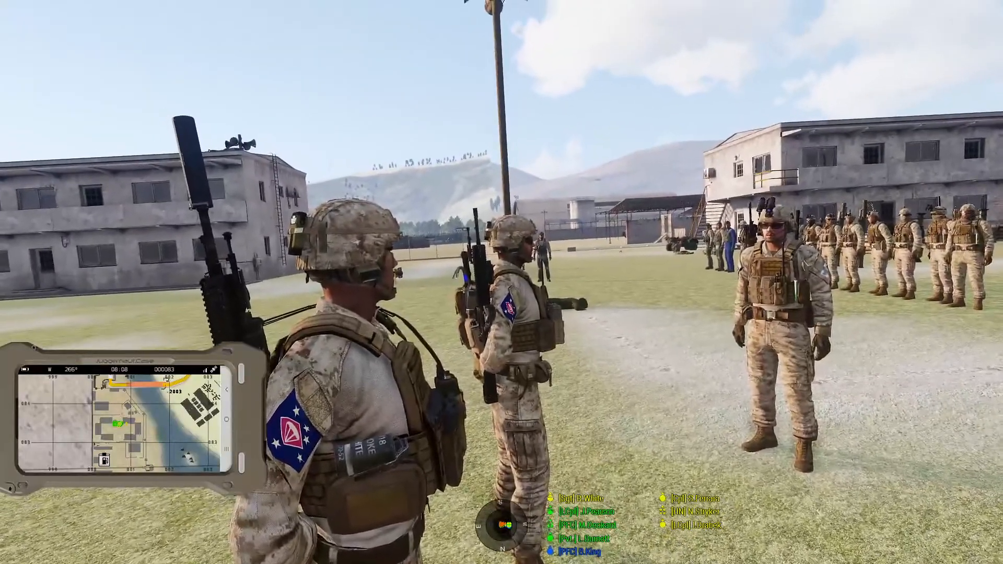
{"action": "mouse_move", "coordinate": [501, 281]}
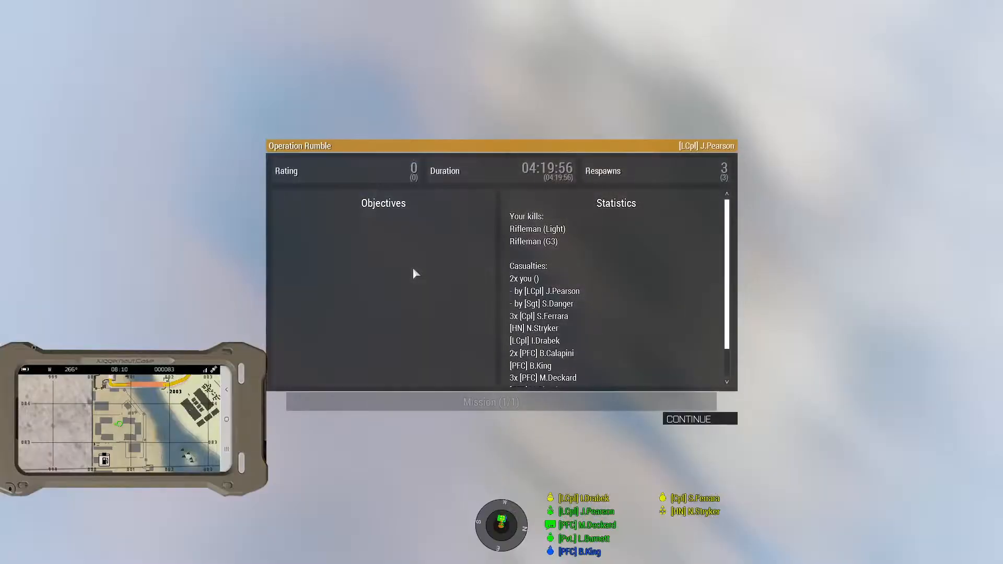
End the mission so the Operation Rumble debriefing with rating and statistics appears
{"action": "left_click", "coordinate": [699, 418]}
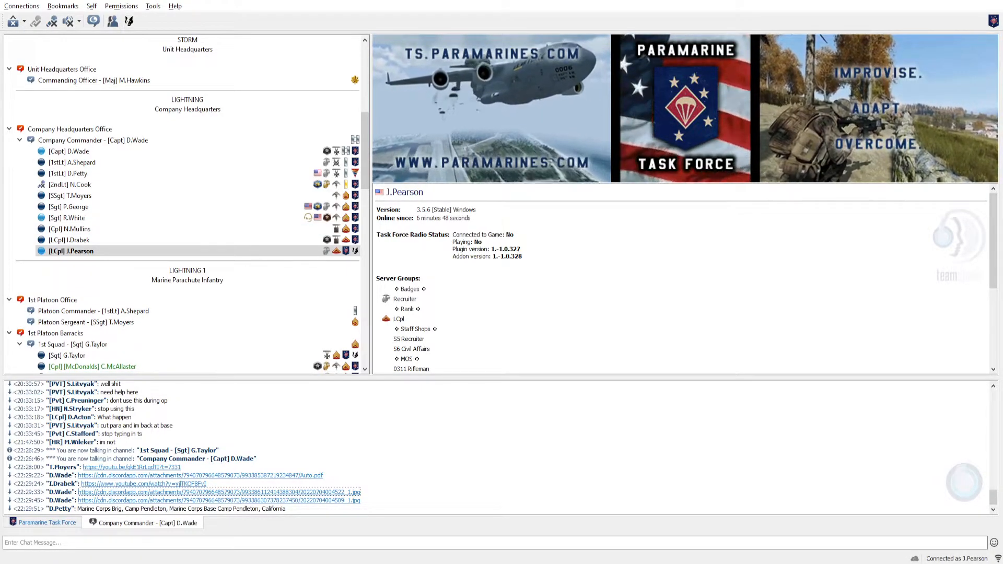
{"action": "left_click", "coordinate": [85, 322]}
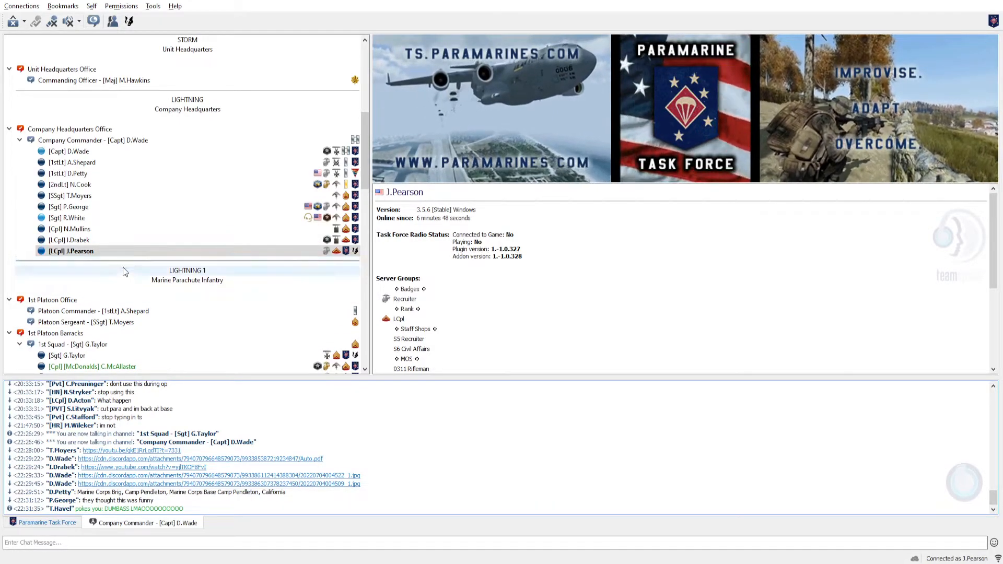
{"action": "mouse_move", "coordinate": [144, 293]}
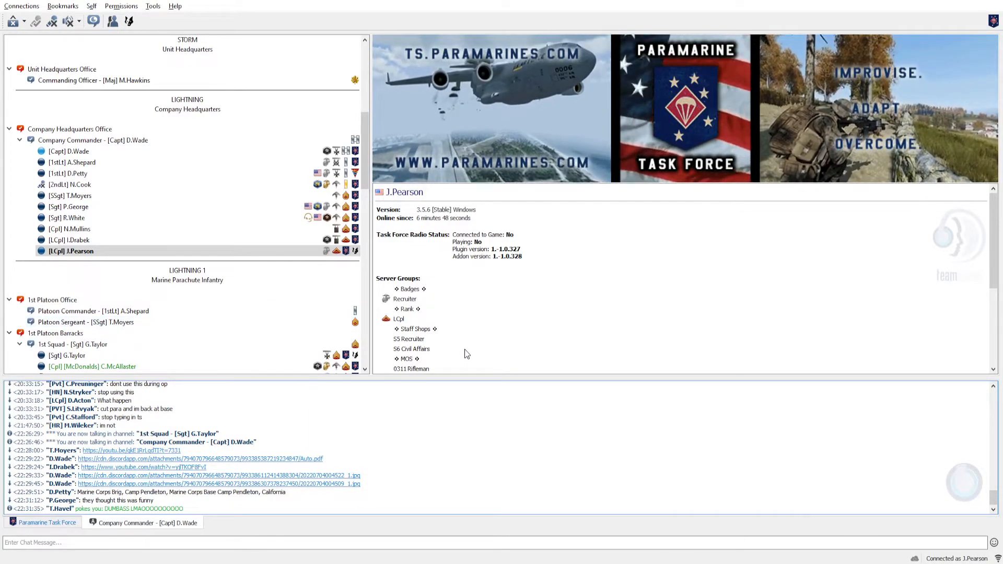
{"action": "mouse_move", "coordinate": [500, 343]}
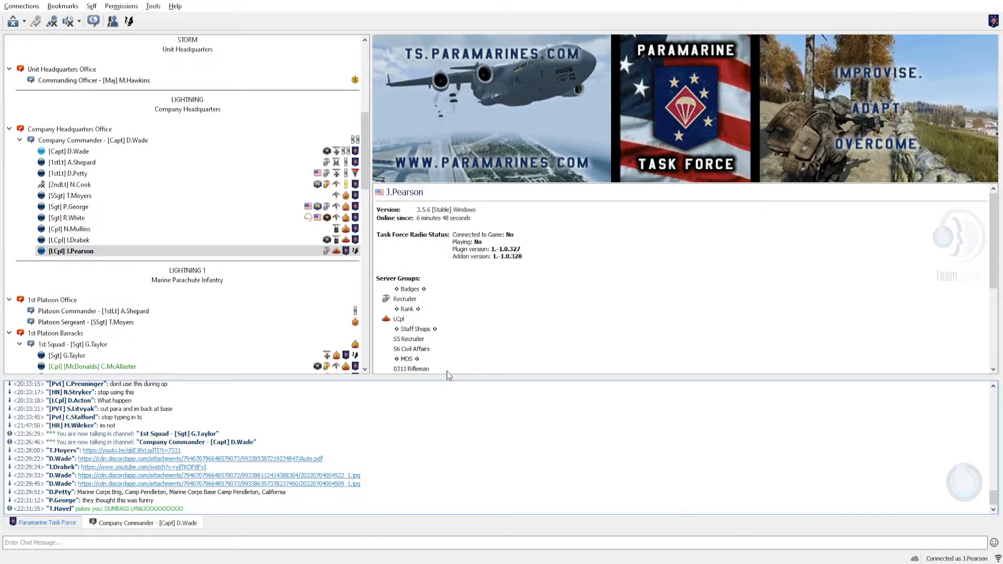
Select the 2nd Squad – [Sgt] R.White channel under 1st Platoon Barracks to show its details
{"action": "scroll", "scroll_direction": "down", "scroll_amount": 3}
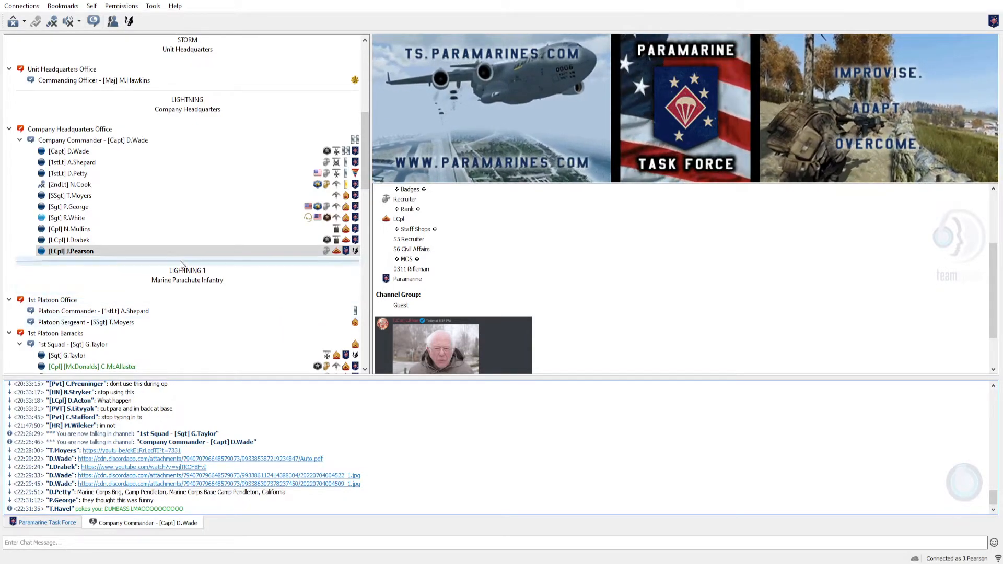
{"action": "mouse_move", "coordinate": [102, 229]}
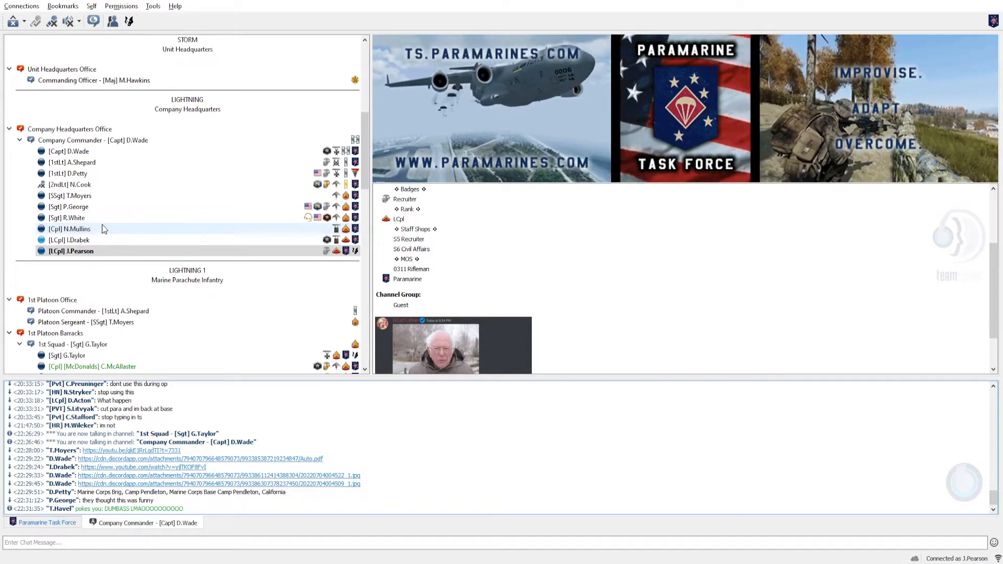
{"action": "left_click", "coordinate": [83, 251]}
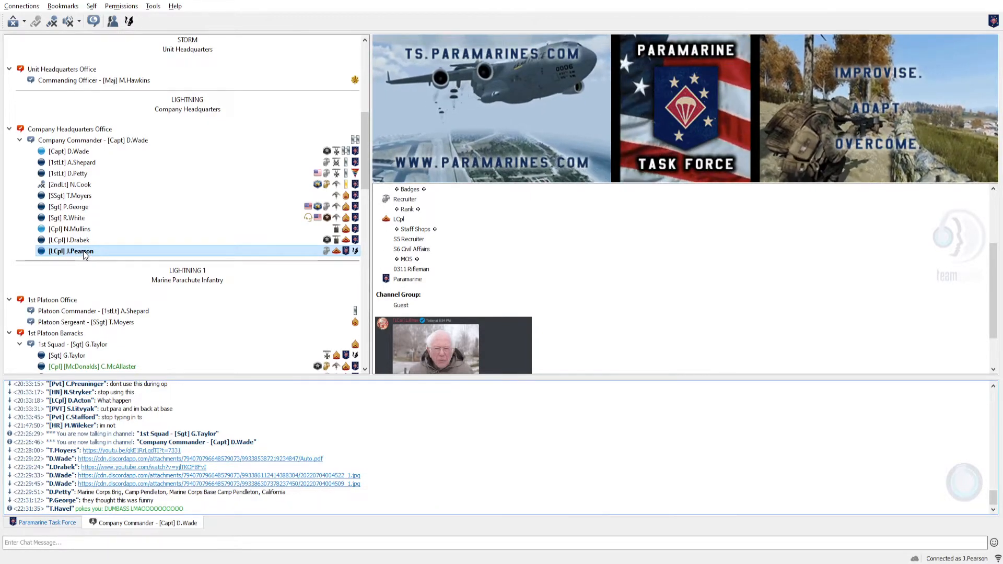
{"action": "left_click", "coordinate": [67, 217]}
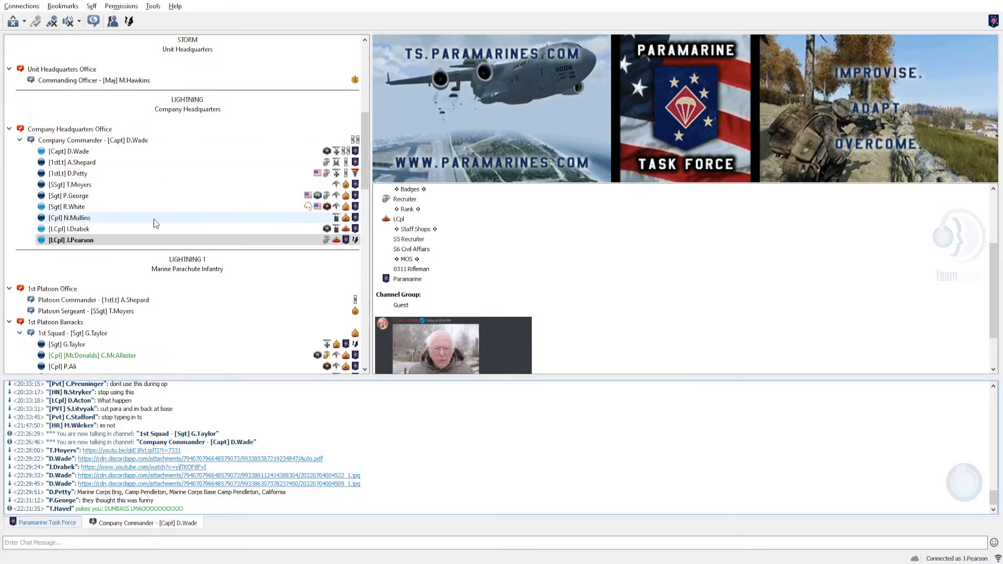
{"action": "left_click", "coordinate": [72, 190]}
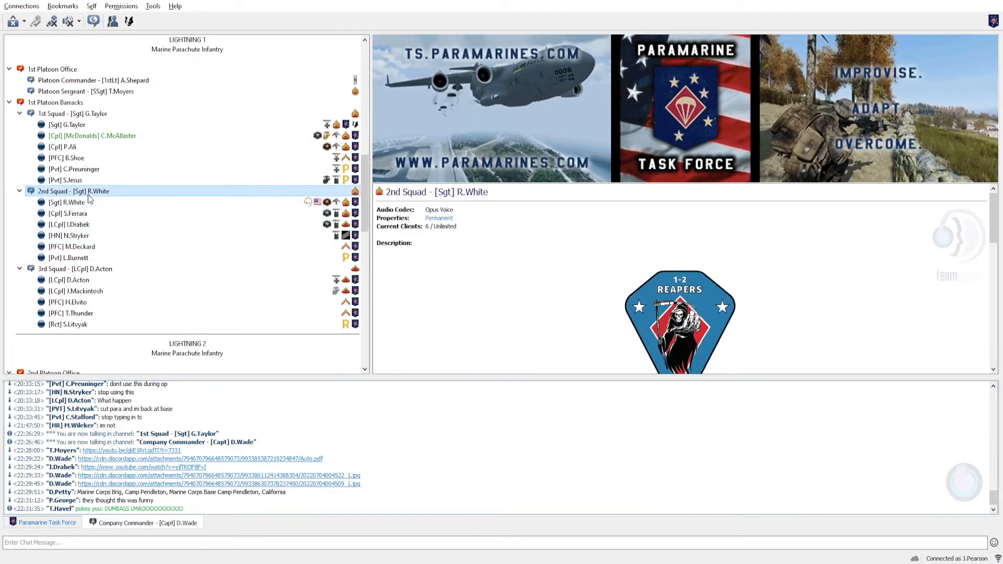